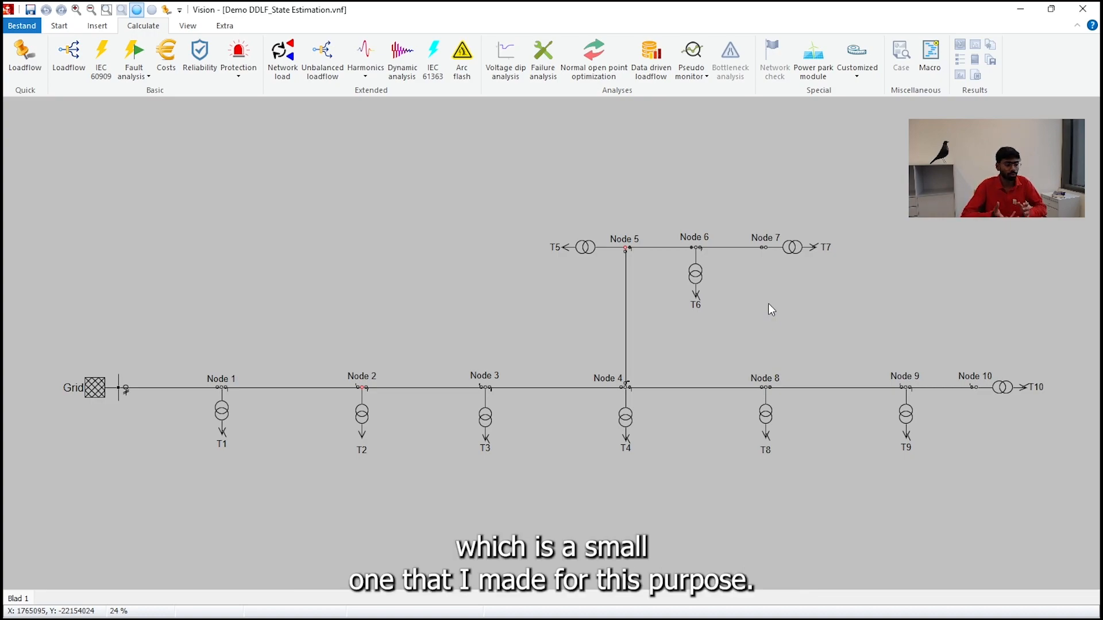
{"action": "mouse_move", "coordinate": [237, 352]}
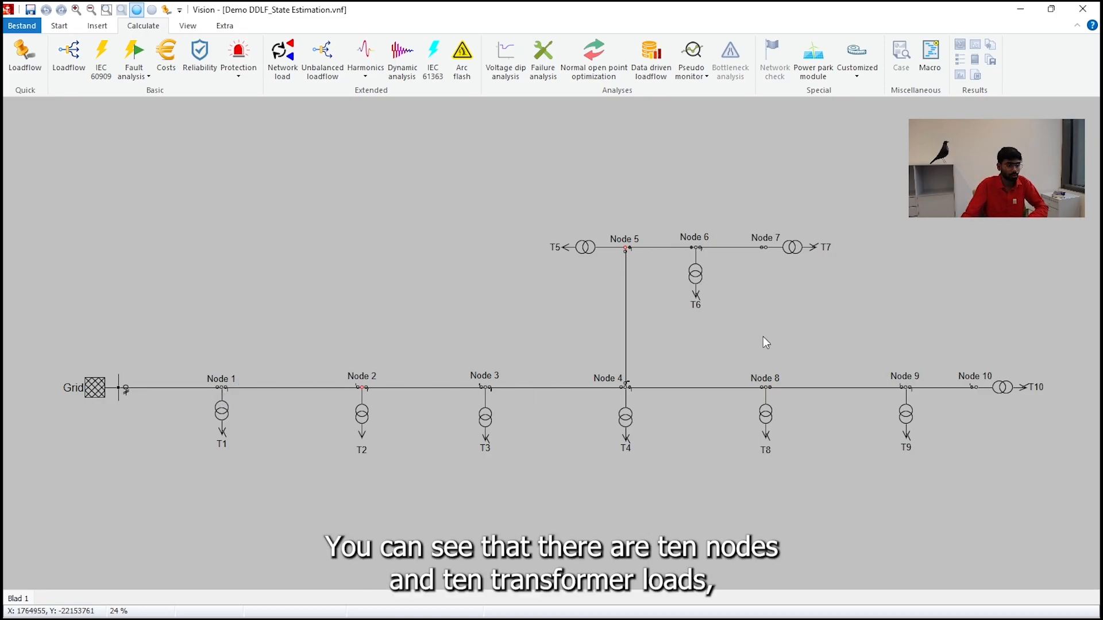
{"action": "mouse_move", "coordinate": [142, 432]}
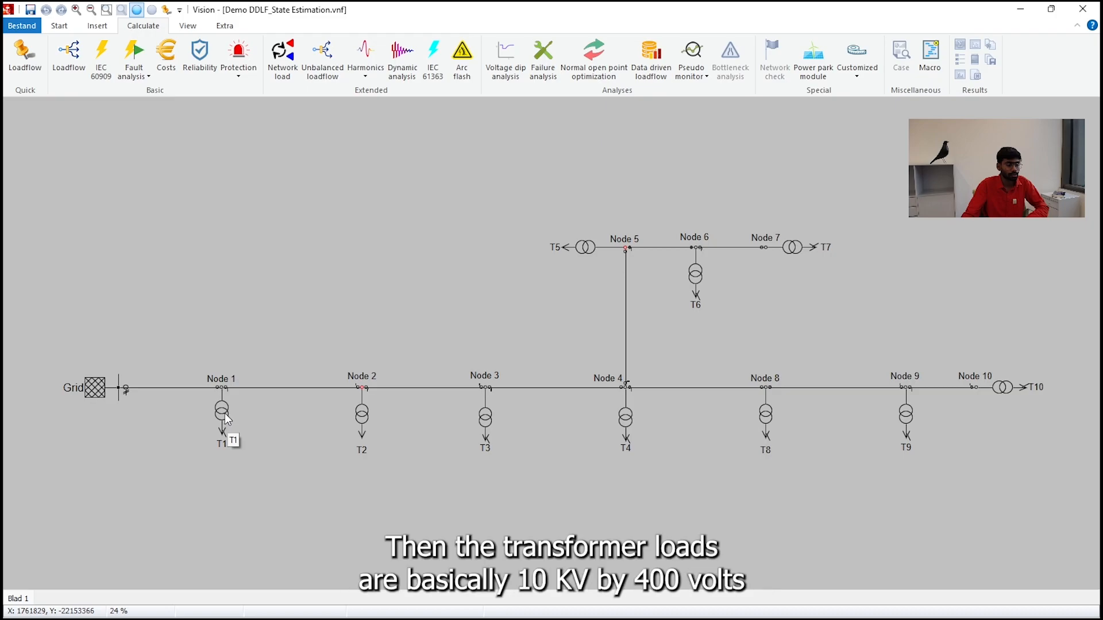
{"action": "mouse_move", "coordinate": [245, 431]}
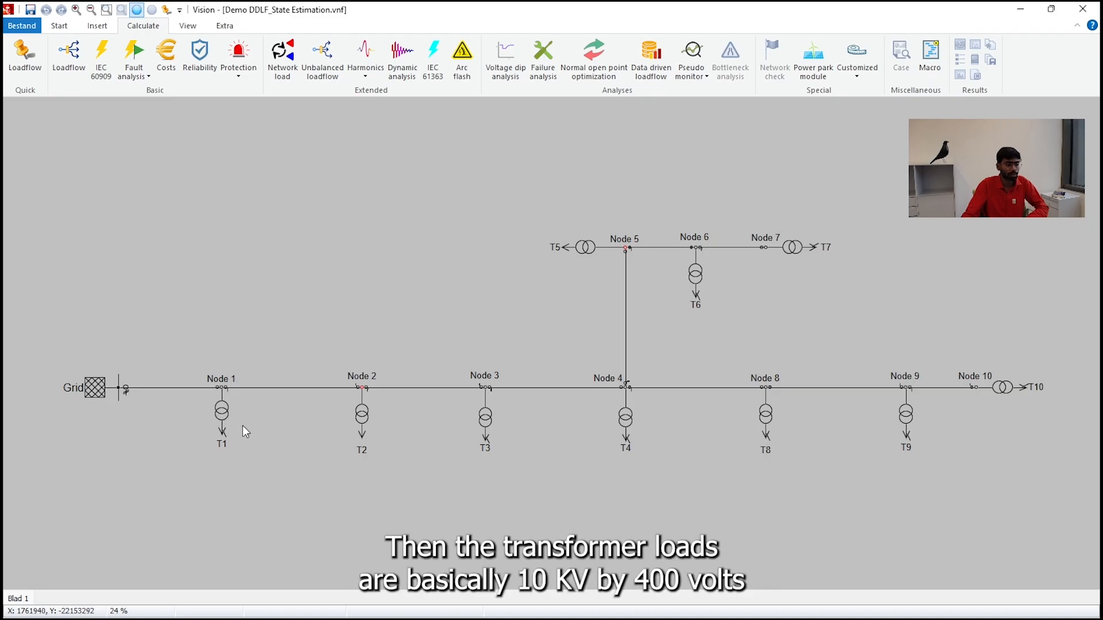
{"action": "mouse_move", "coordinate": [250, 439]}
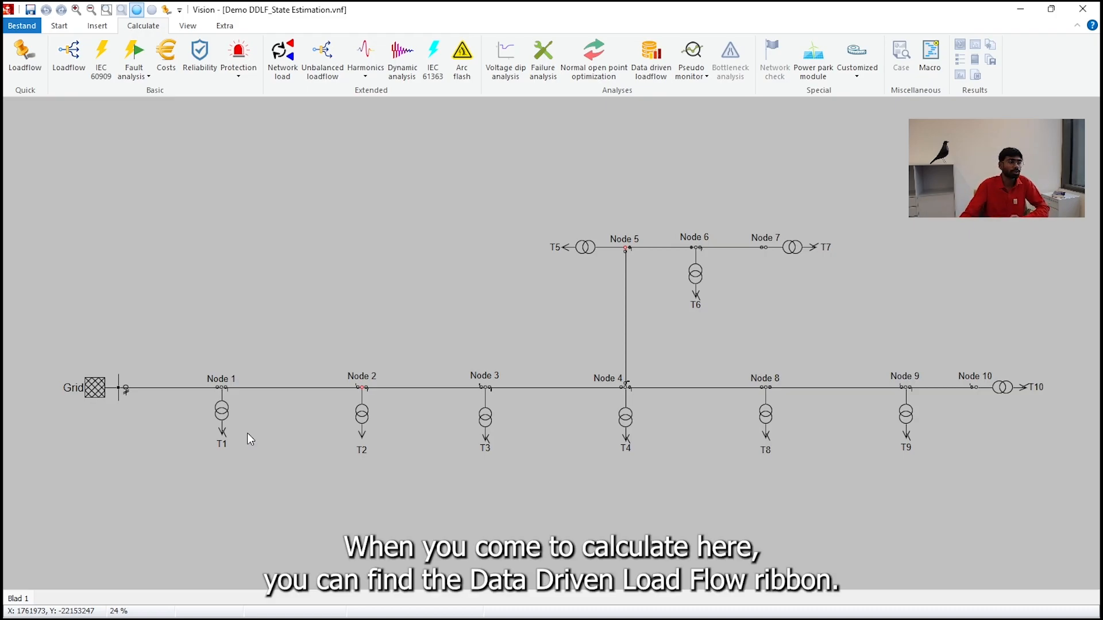
{"action": "mouse_move", "coordinate": [686, 120]}
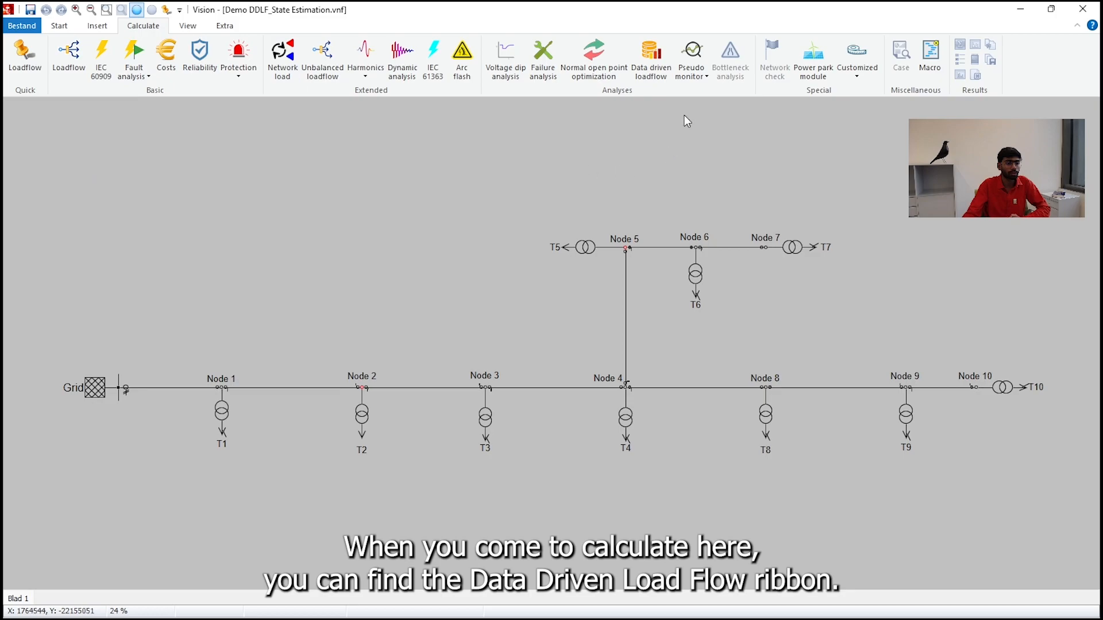
Open the Data driven loadflow settings dialog from the Calculate tab.
{"action": "left_click", "coordinate": [649, 49]}
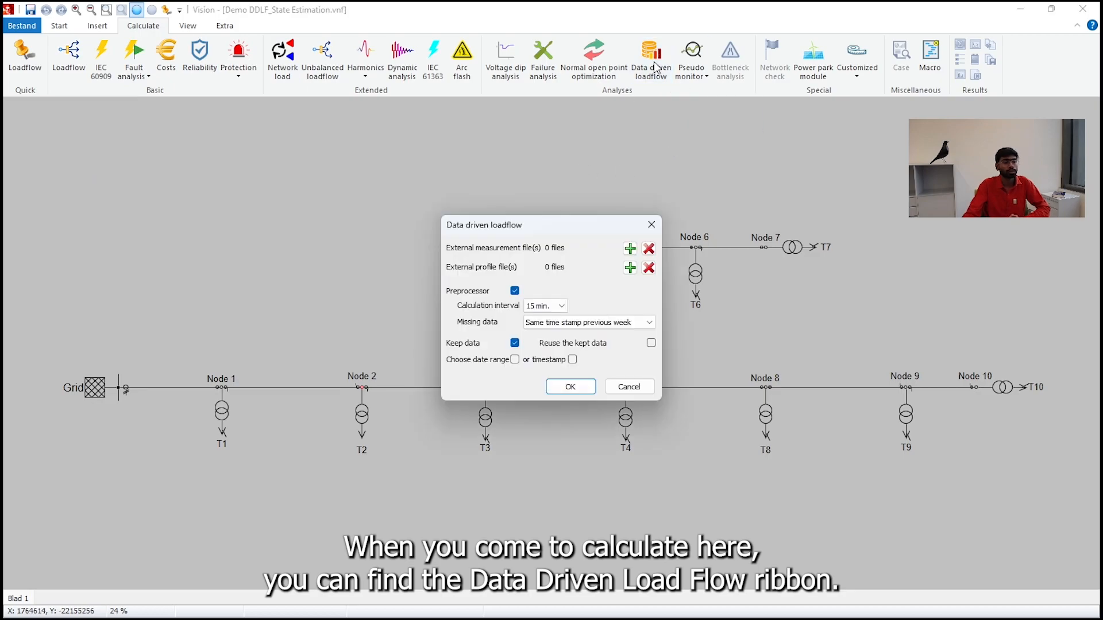
{"action": "mouse_move", "coordinate": [588, 197]}
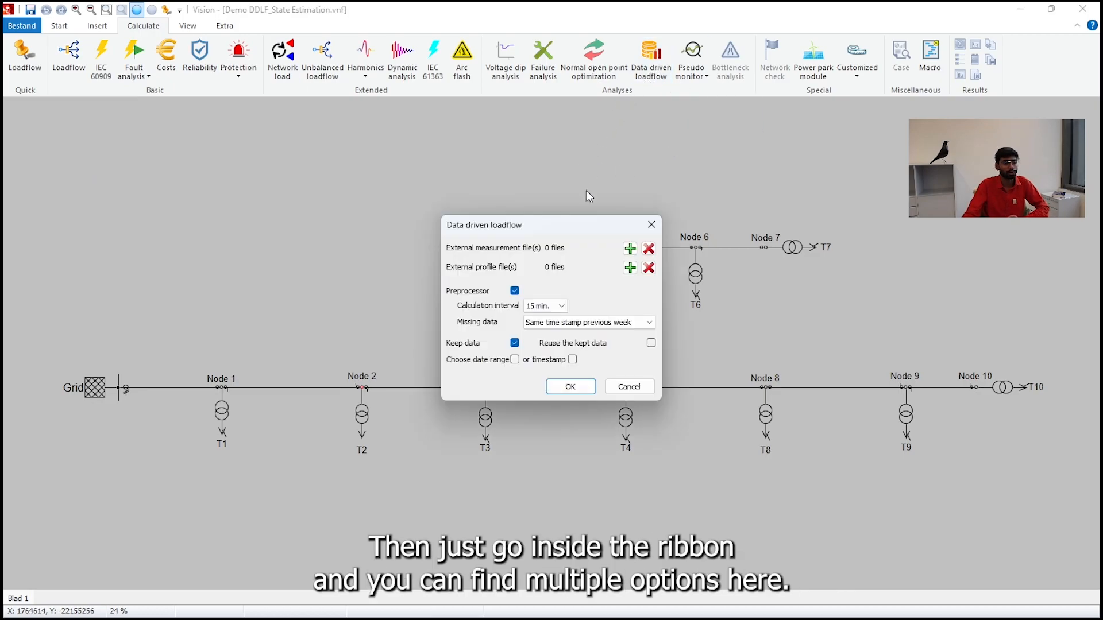
{"action": "mouse_move", "coordinate": [464, 366]}
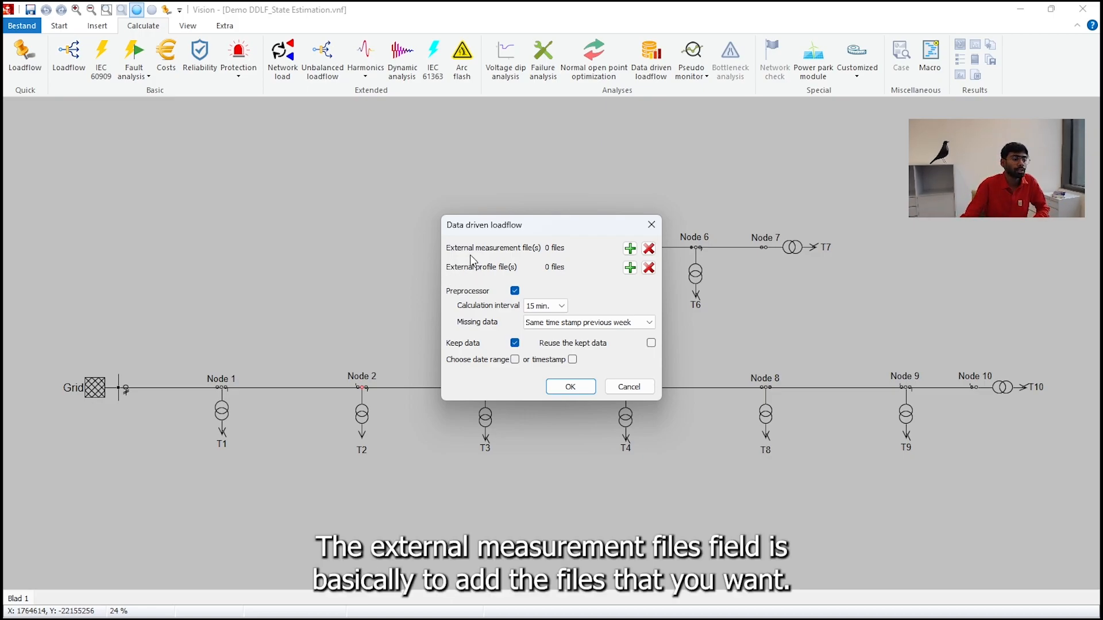
{"action": "mouse_move", "coordinate": [630, 248]}
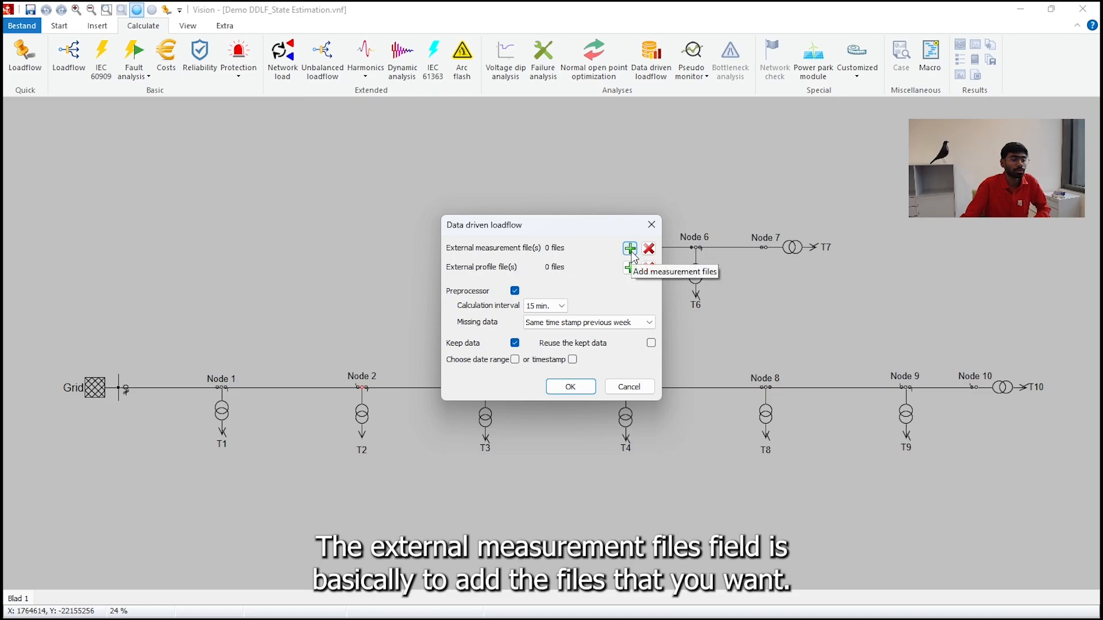
{"action": "left_click", "coordinate": [629, 248]}
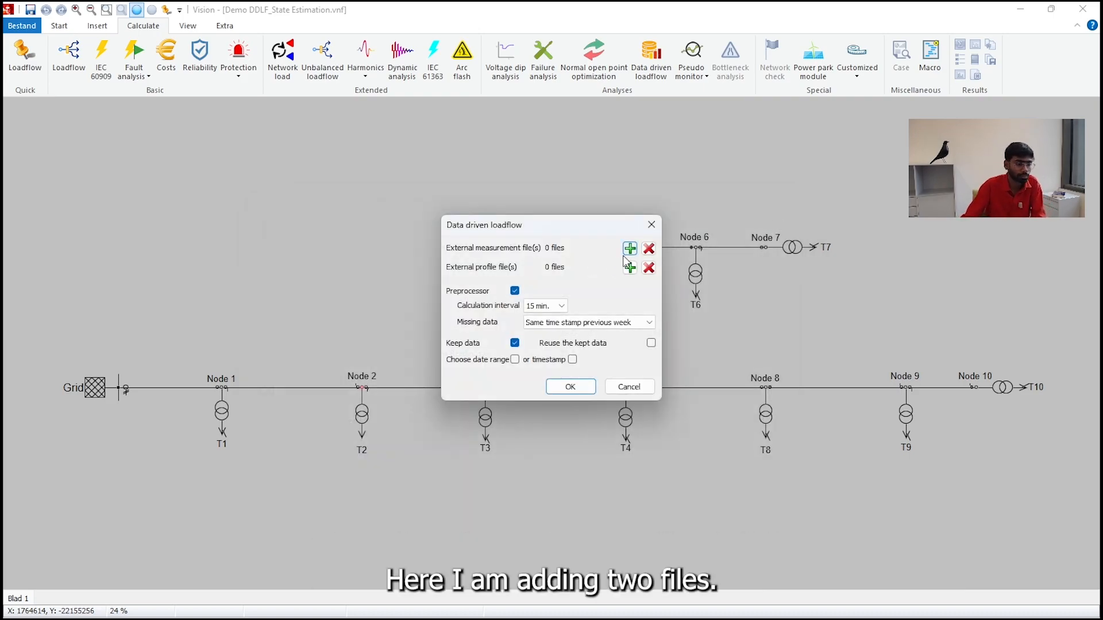
Attach Measurement_field.xlsx and MV_LV_Trafo_Readings.xlsx as external measurement files.
{"action": "left_click", "coordinate": [629, 248]}
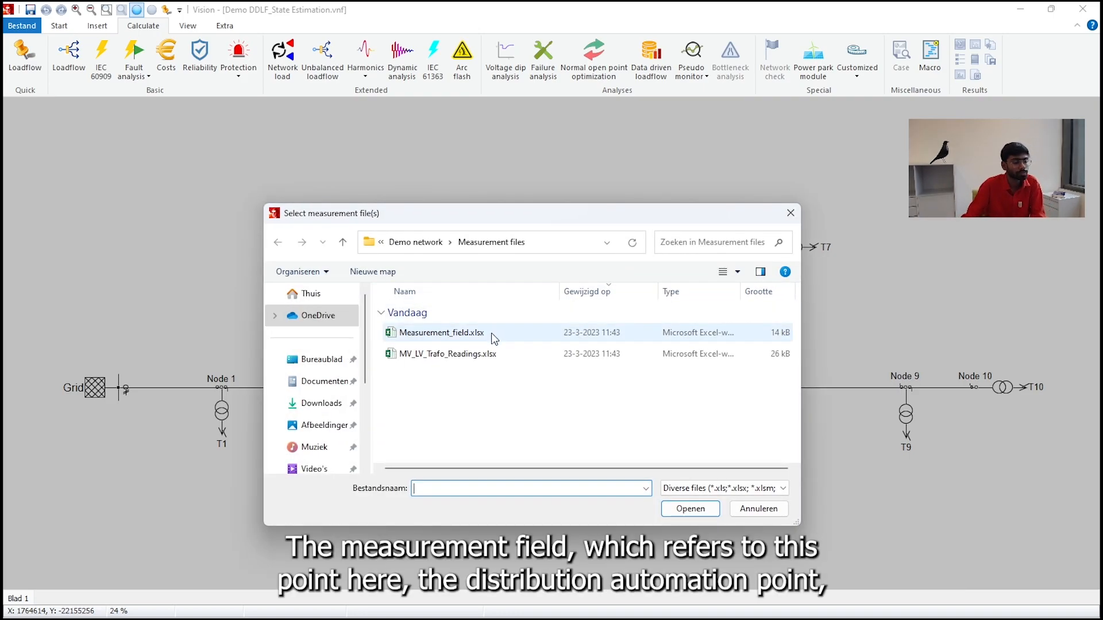
{"action": "left_click", "coordinate": [440, 333]}
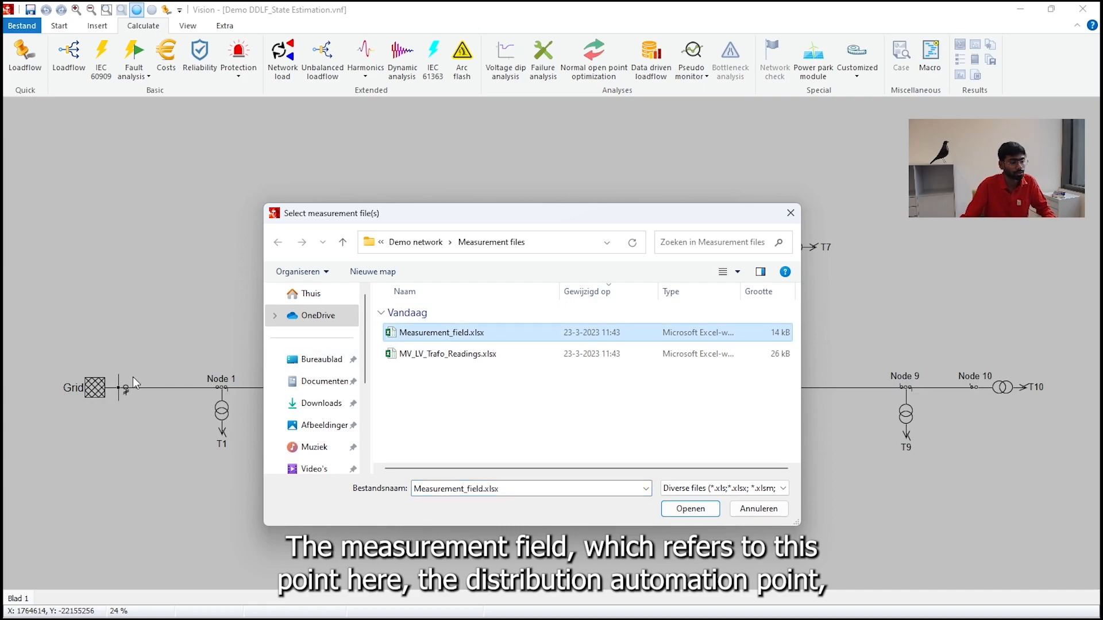
{"action": "mouse_move", "coordinate": [119, 388]}
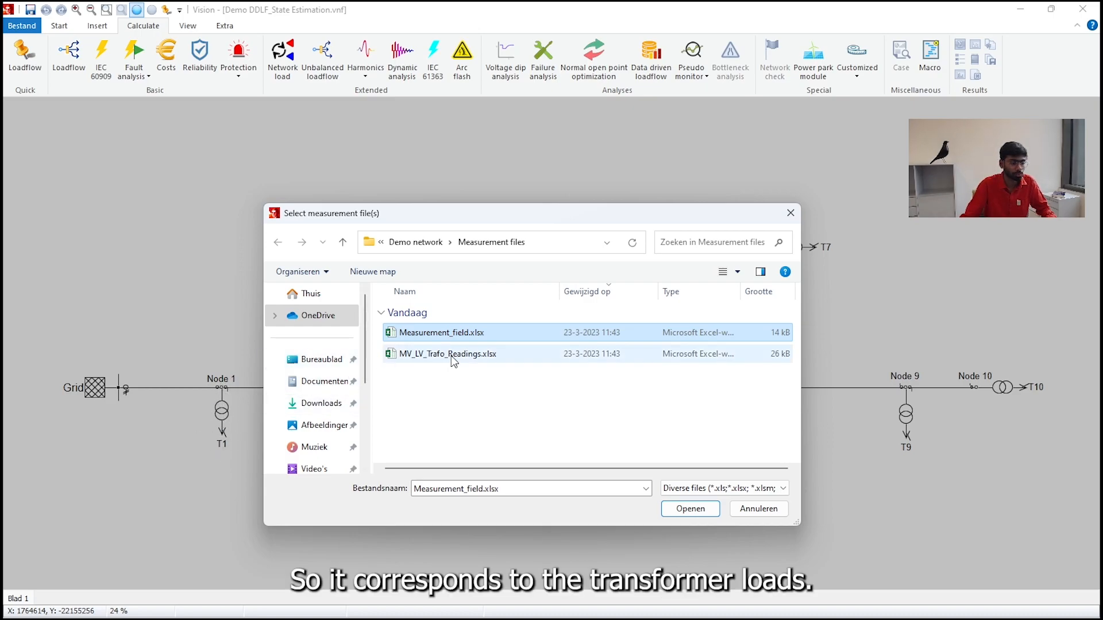
{"action": "left_click", "coordinate": [448, 353]}
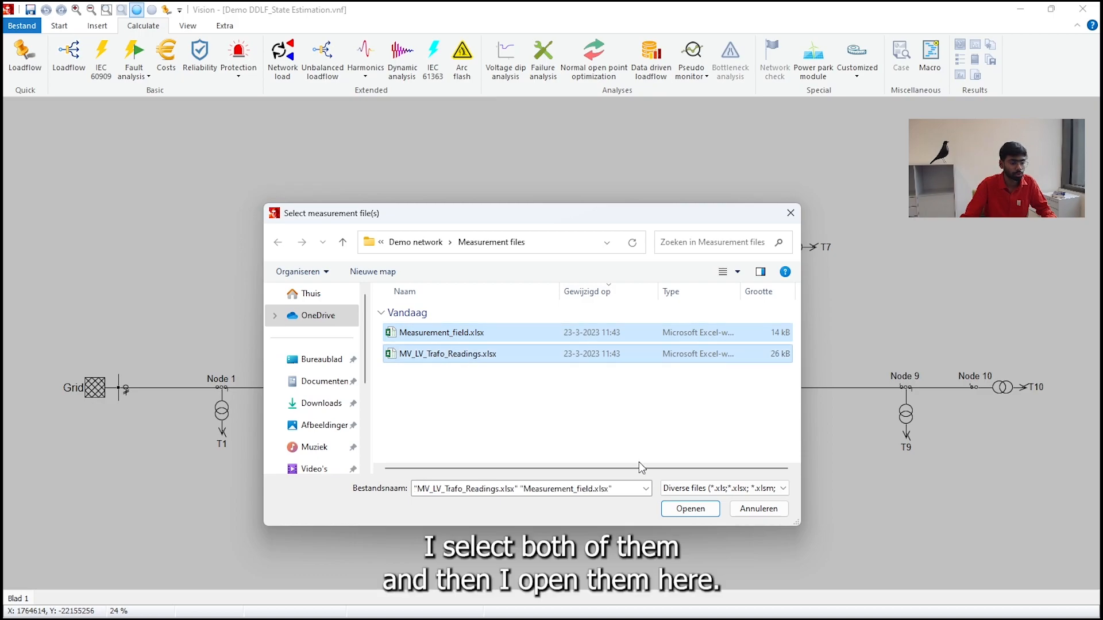
{"action": "left_click", "coordinate": [690, 509]}
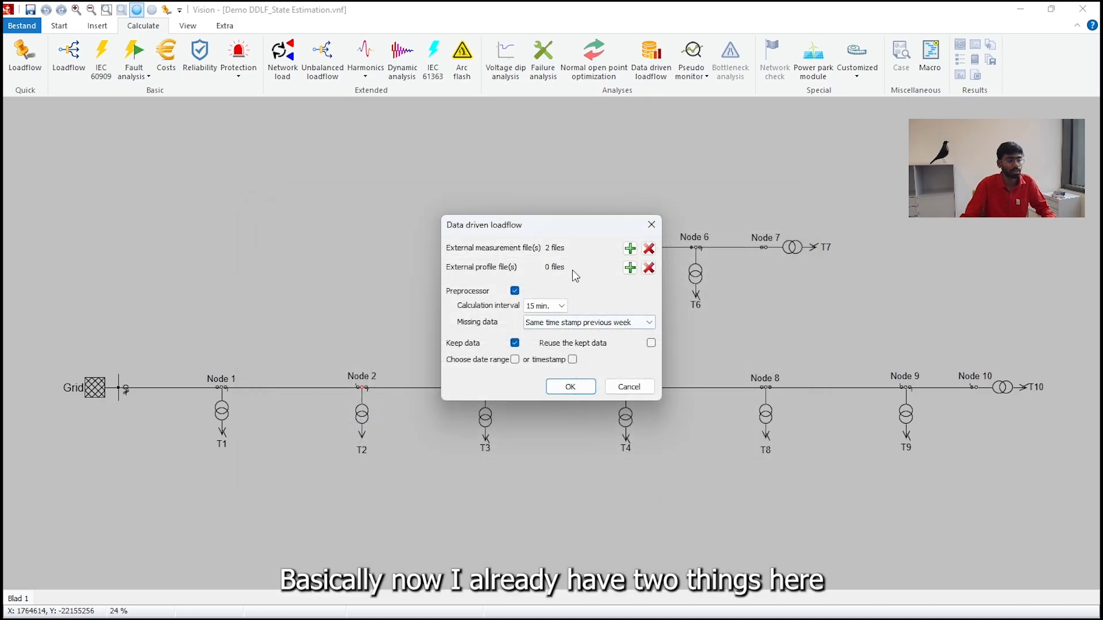
{"action": "mouse_move", "coordinate": [535, 269]}
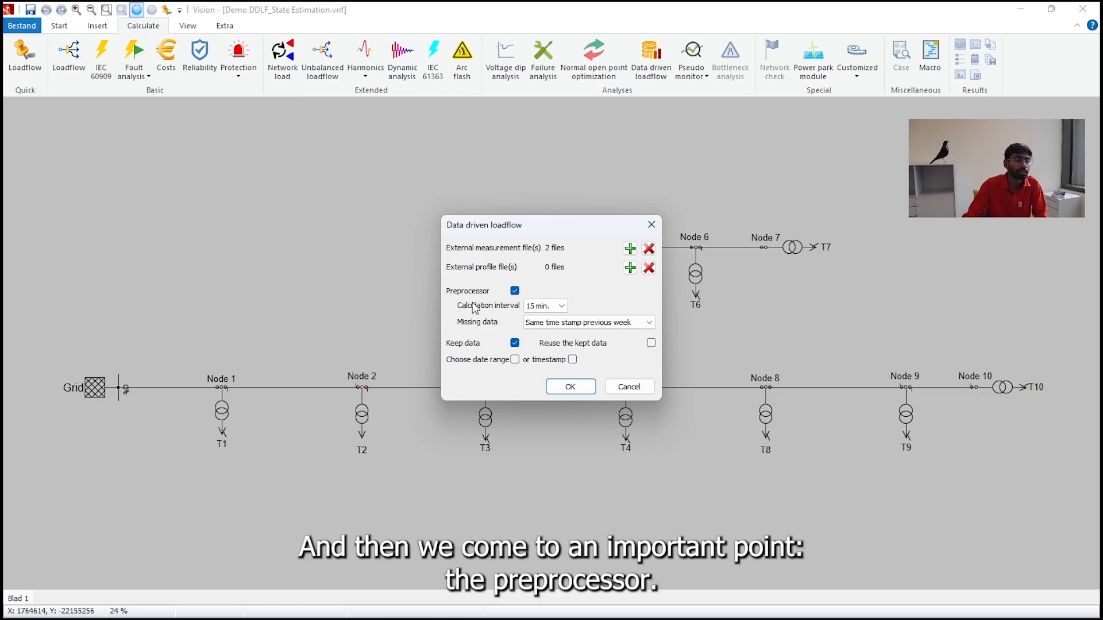
{"action": "mouse_move", "coordinate": [515, 291]}
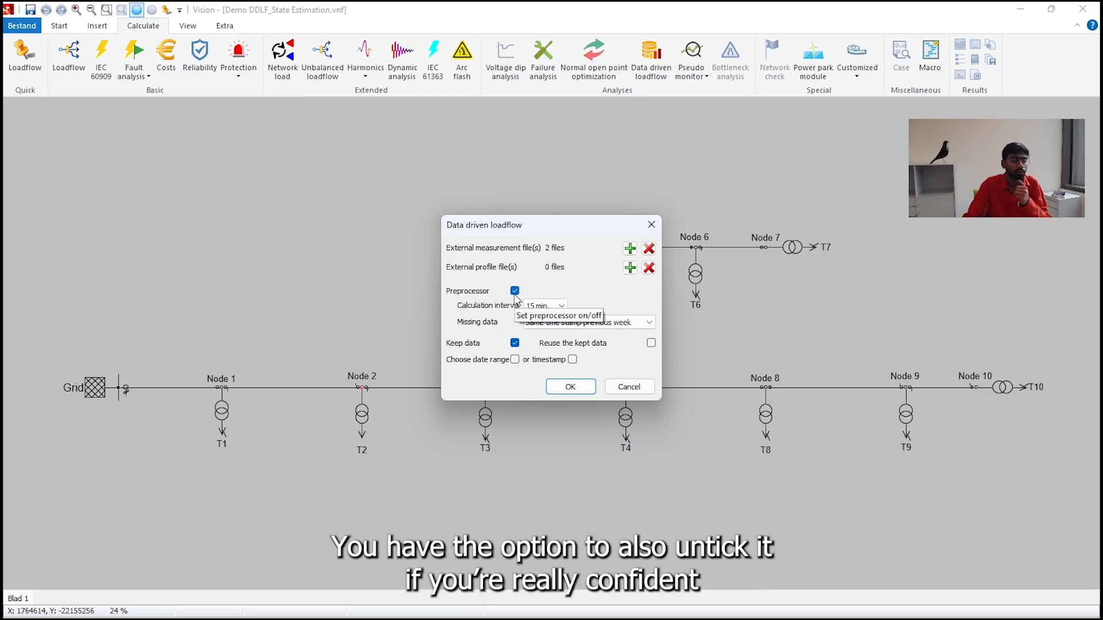
Toggle the Preprocessor off and back on, then list the calculation interval options.
{"action": "left_click", "coordinate": [514, 290]}
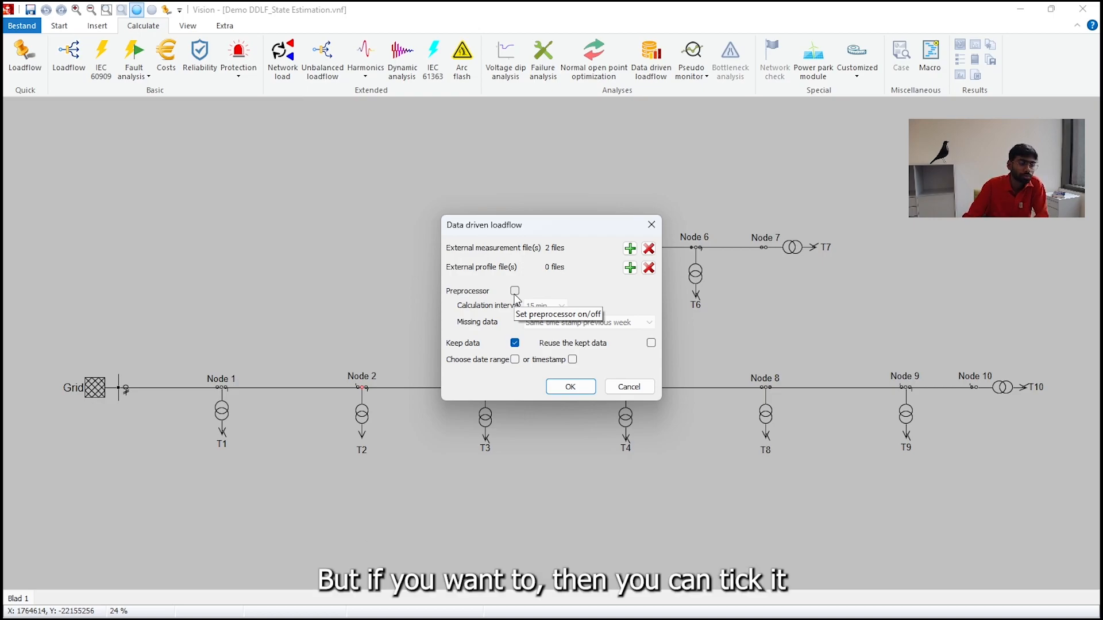
{"action": "left_click", "coordinate": [514, 290]}
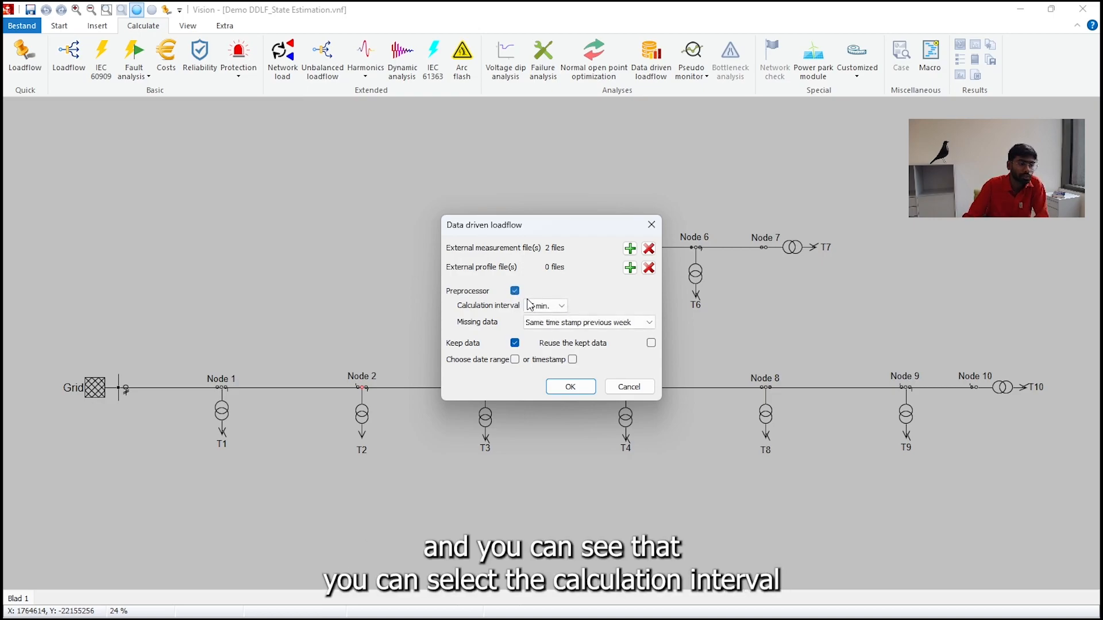
{"action": "left_click", "coordinate": [560, 305]}
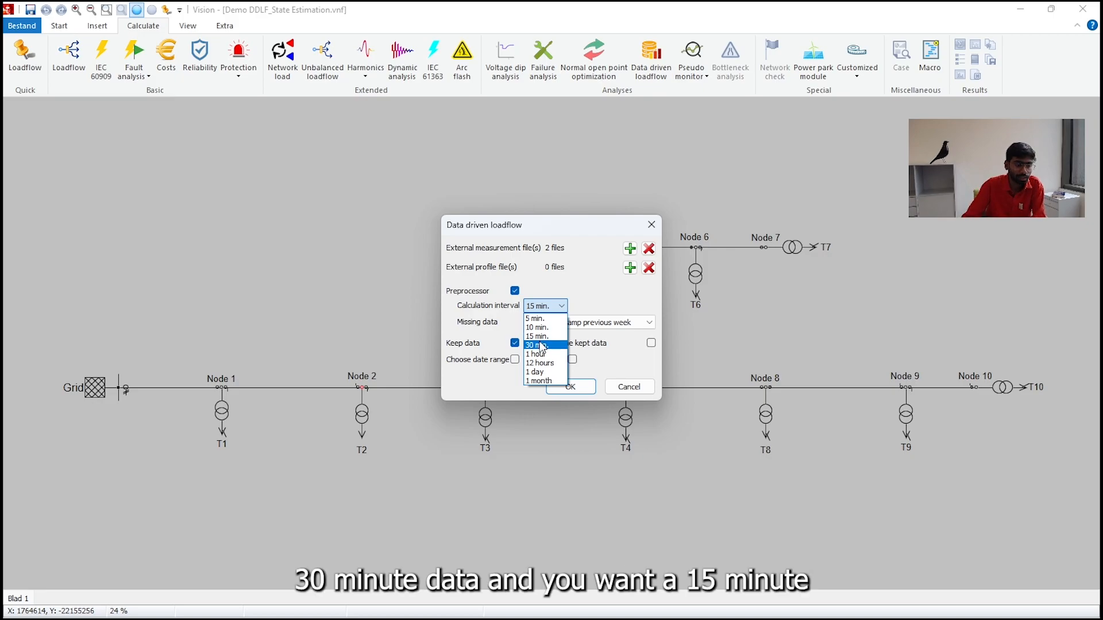
{"action": "mouse_move", "coordinate": [539, 336]}
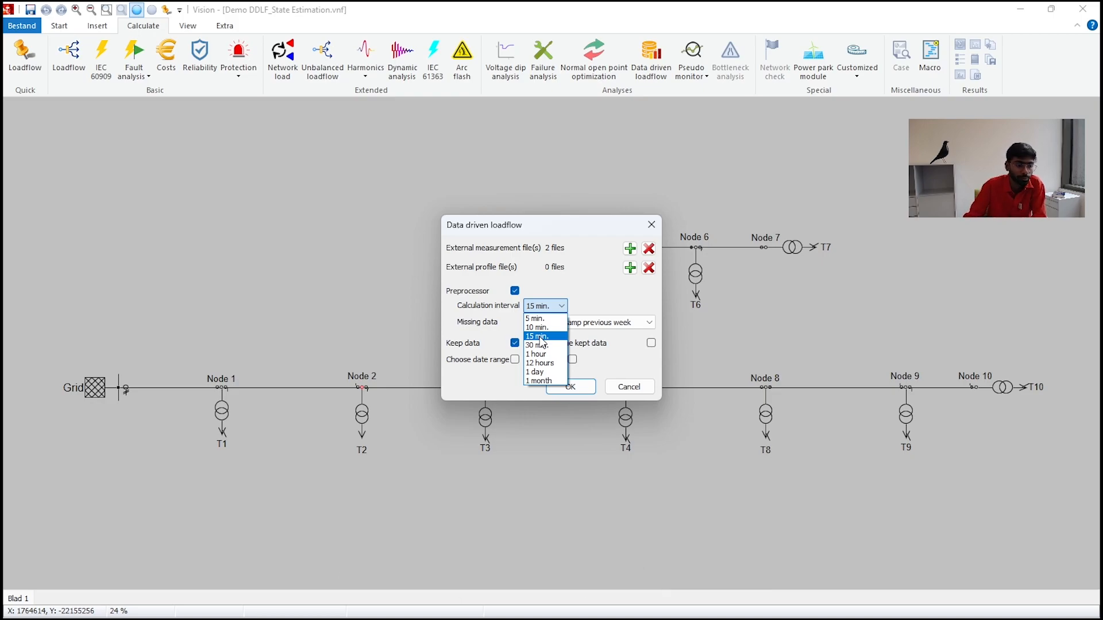
Choose 15 min in the Calculation interval dropdown.
{"action": "left_click", "coordinate": [537, 336]}
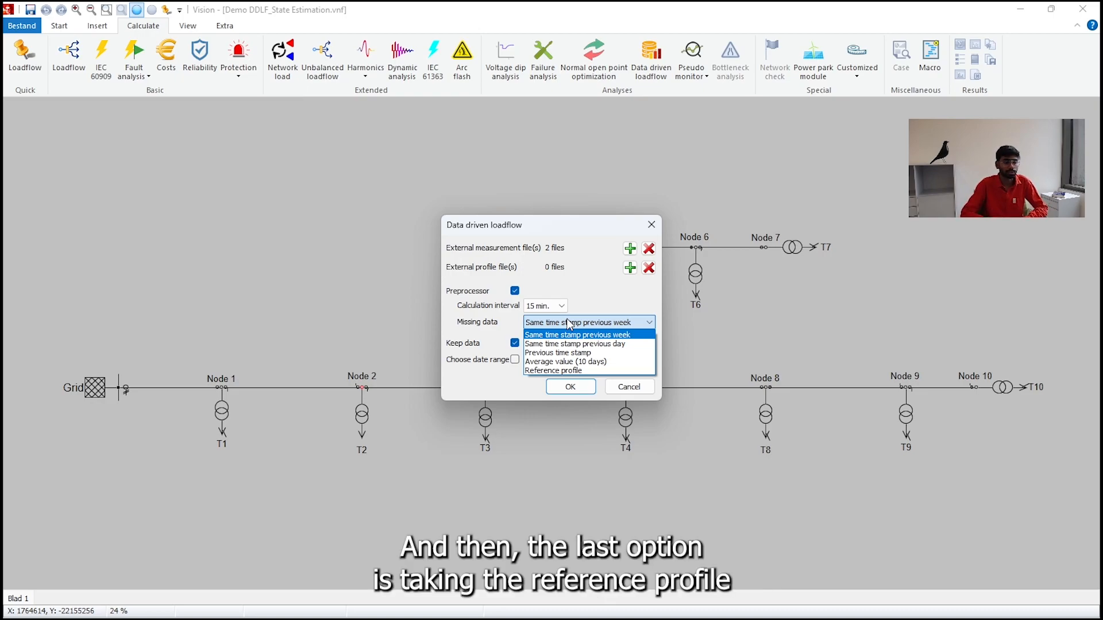
{"action": "mouse_move", "coordinate": [577, 366]}
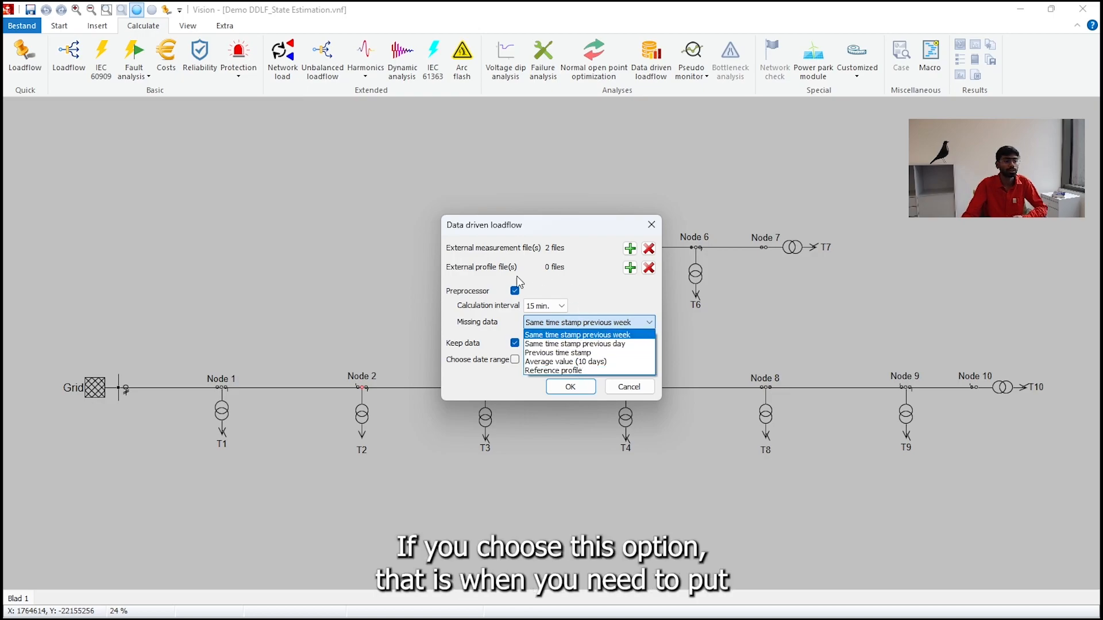
{"action": "mouse_move", "coordinate": [552, 277]}
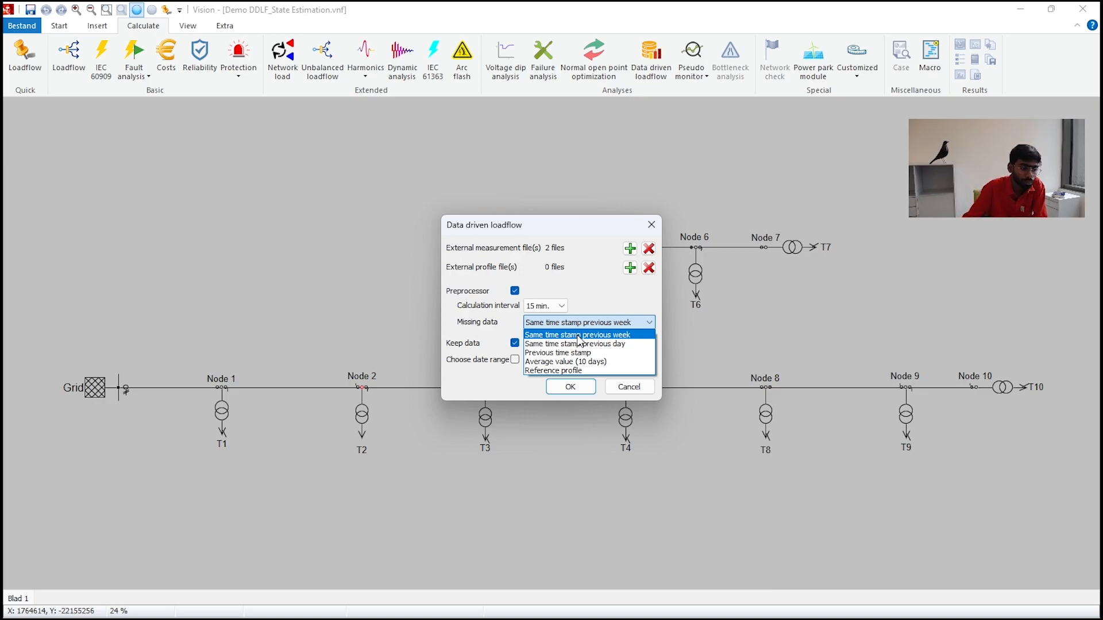
Set Missing data to 'Same time stamp previous week'.
{"action": "left_click", "coordinate": [579, 334]}
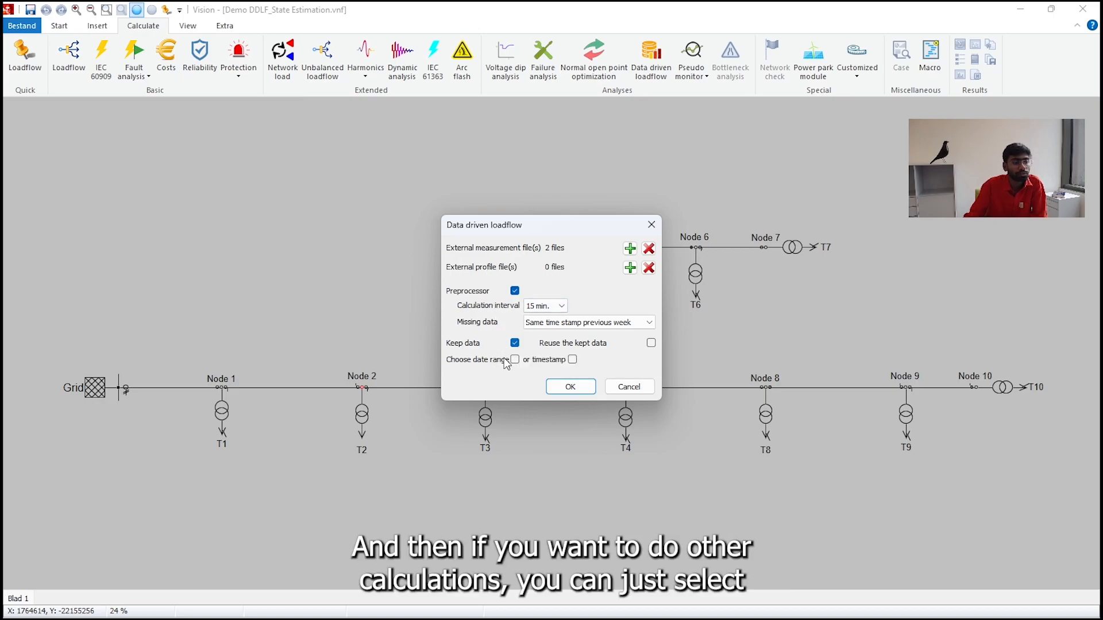
{"action": "mouse_move", "coordinate": [650, 343]}
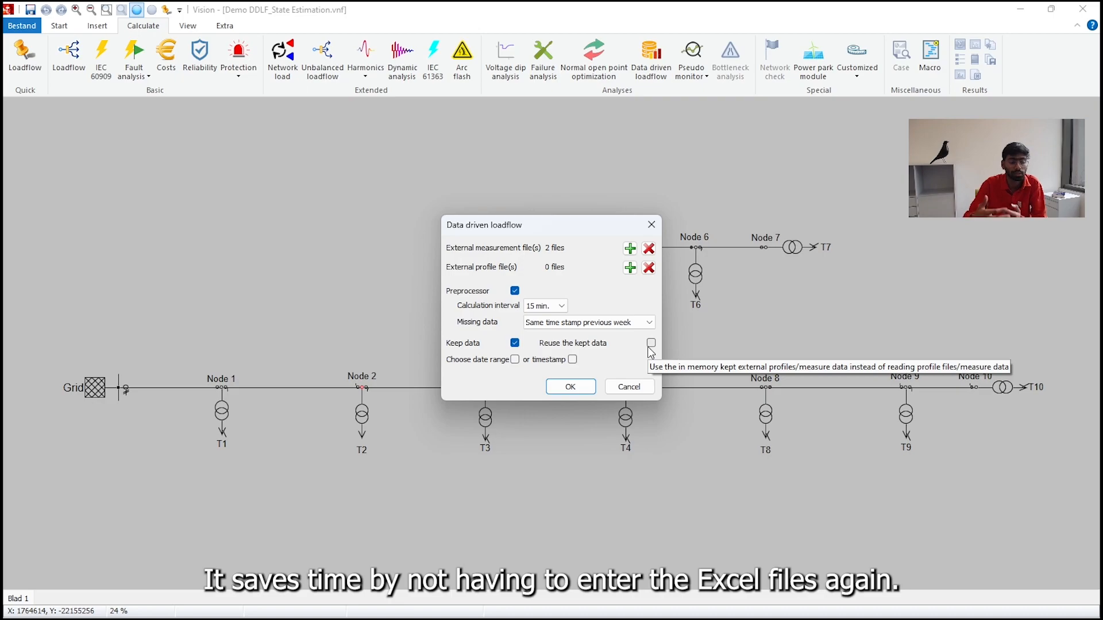
{"action": "mouse_move", "coordinate": [605, 366]}
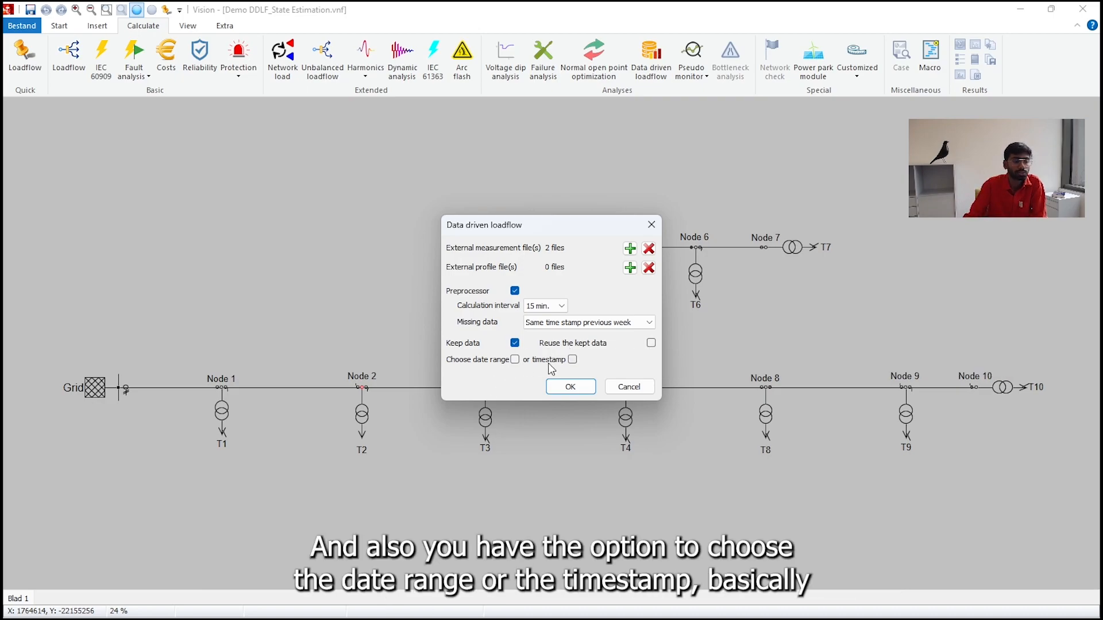
{"action": "mouse_move", "coordinate": [629, 364]}
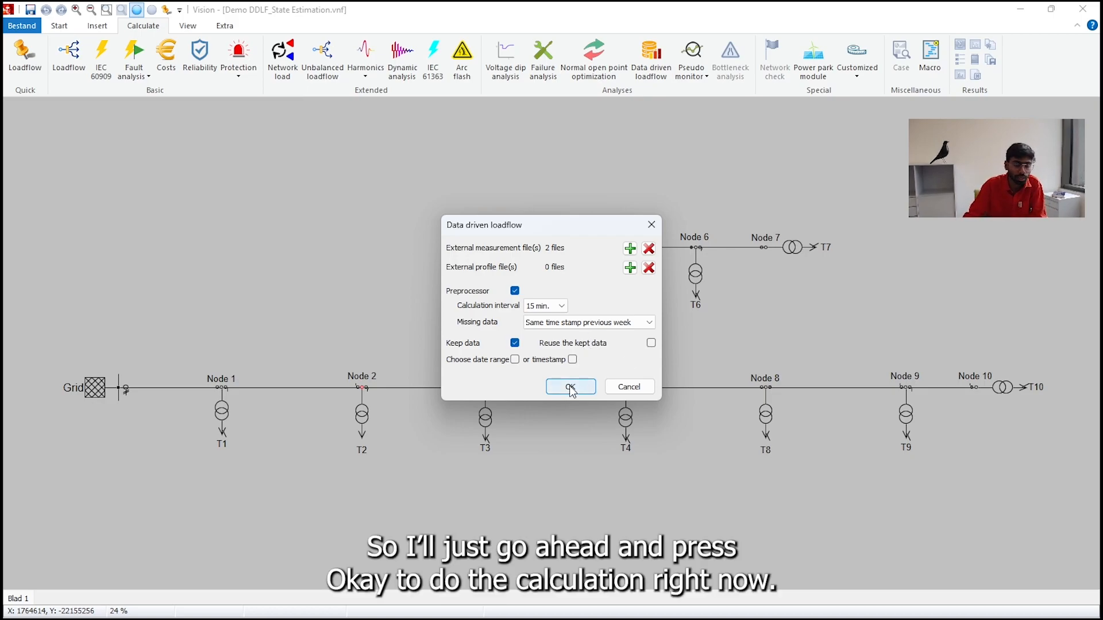
Run the loadflow, then view and close transformer T1's 15-minute results table.
{"action": "left_click", "coordinate": [570, 386]}
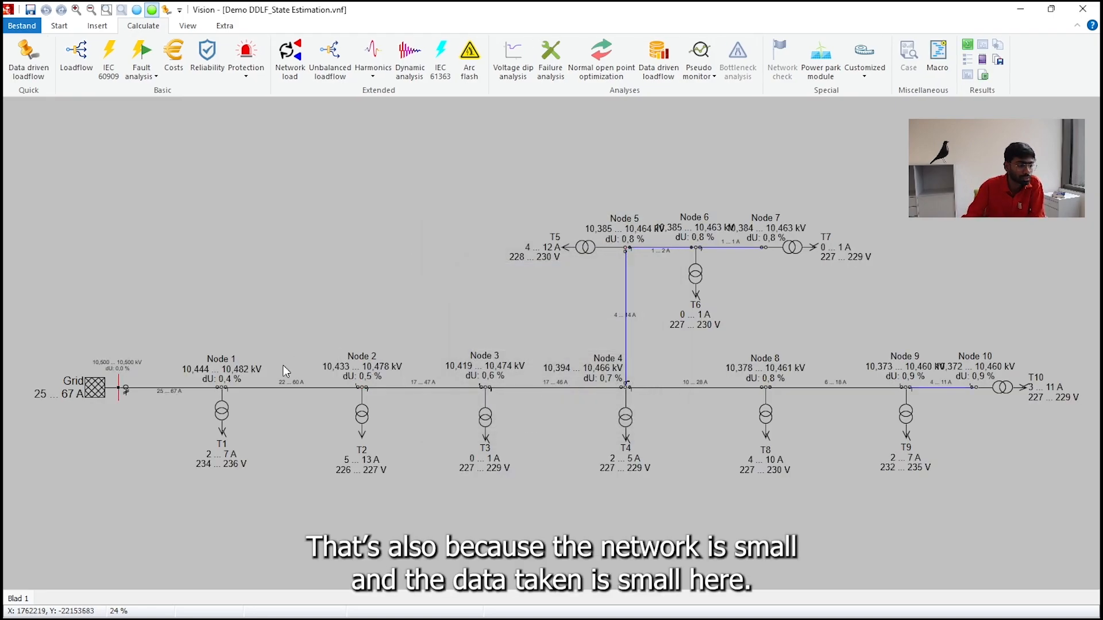
{"action": "mouse_move", "coordinate": [222, 418]}
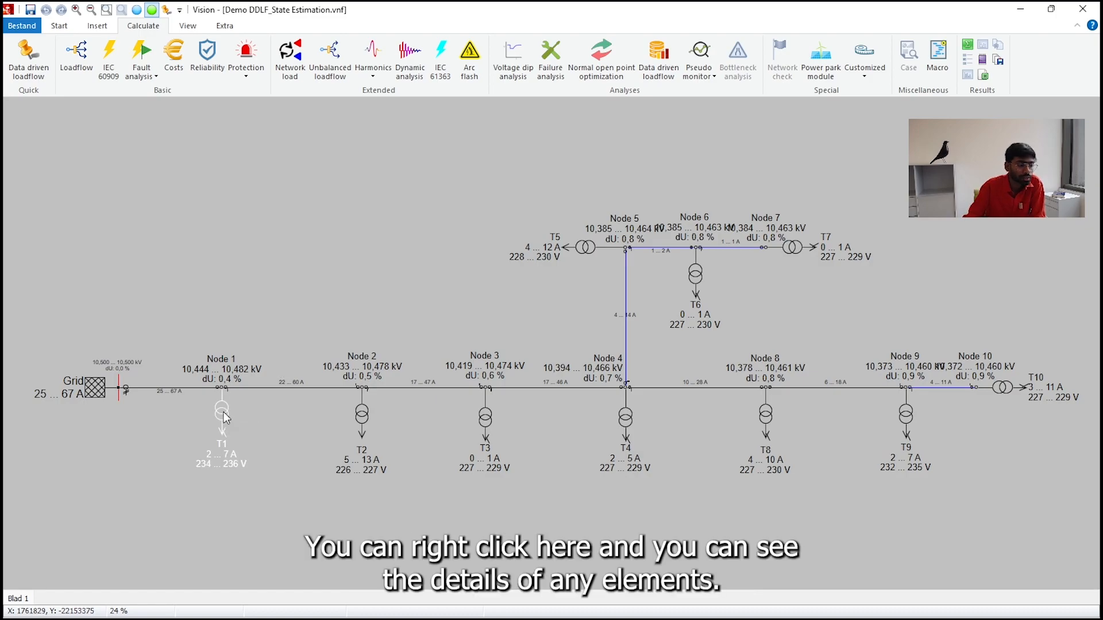
{"action": "right_click", "coordinate": [220, 411]}
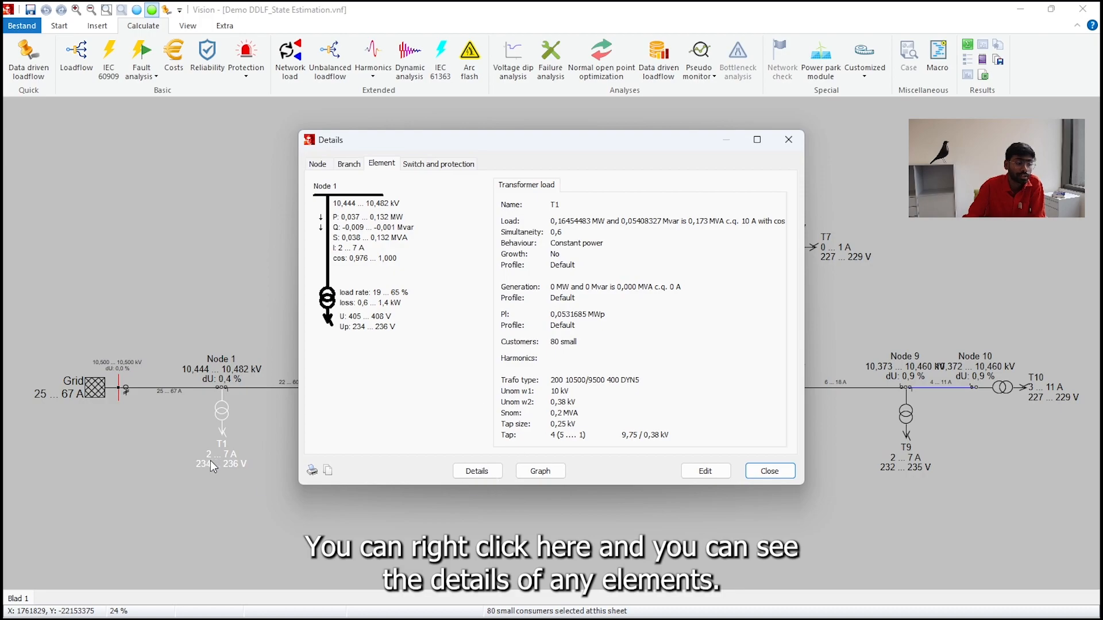
{"action": "left_click", "coordinate": [477, 470]}
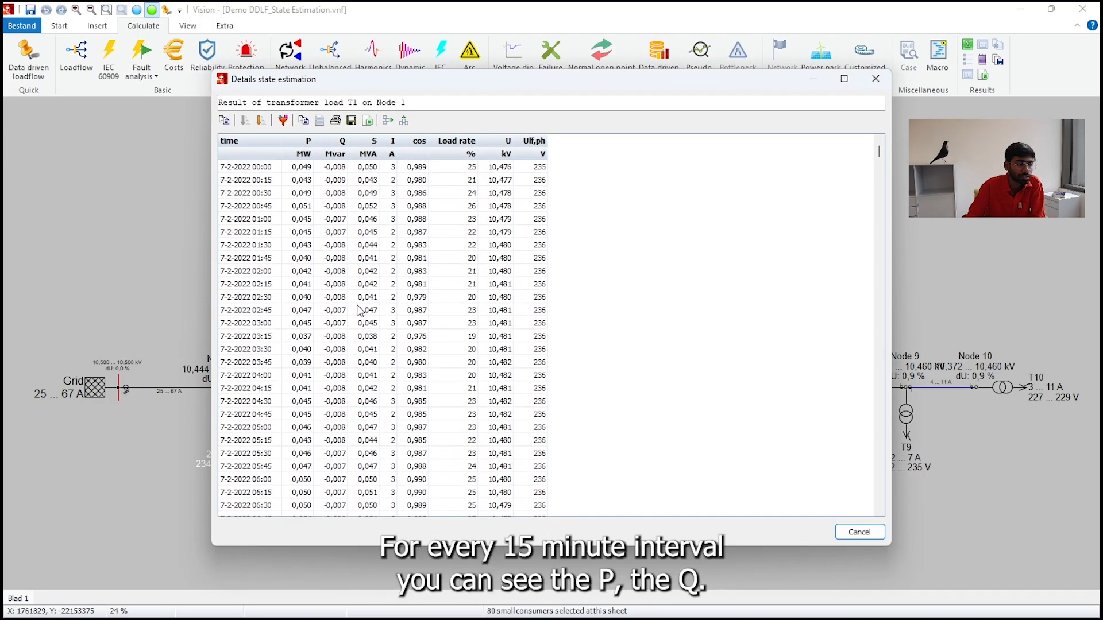
{"action": "left_click", "coordinate": [245, 415]}
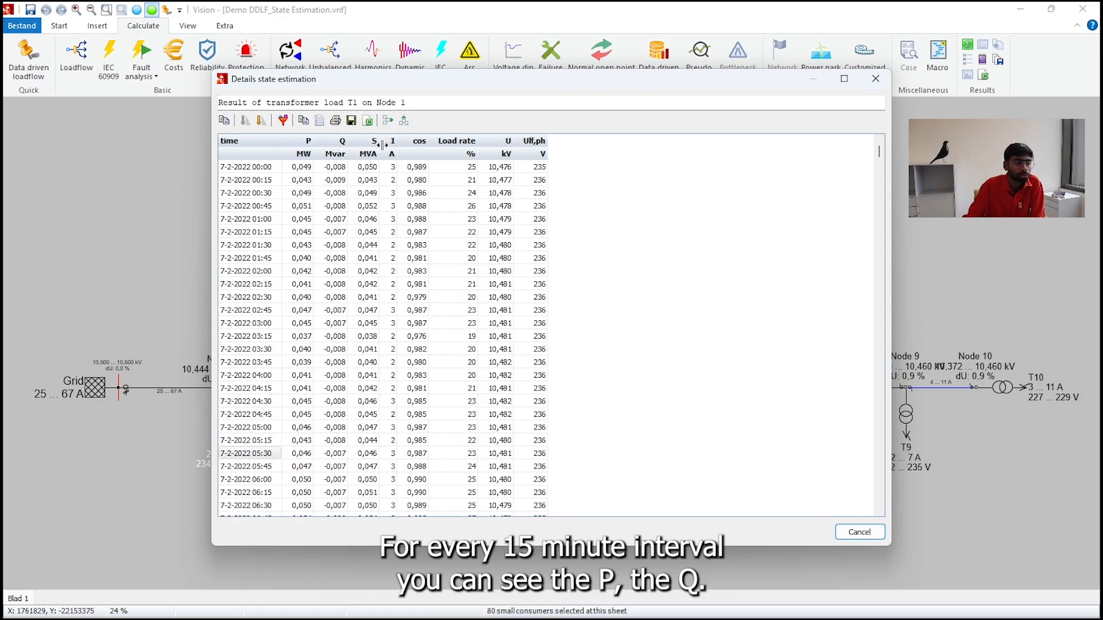
{"action": "mouse_move", "coordinate": [875, 79]}
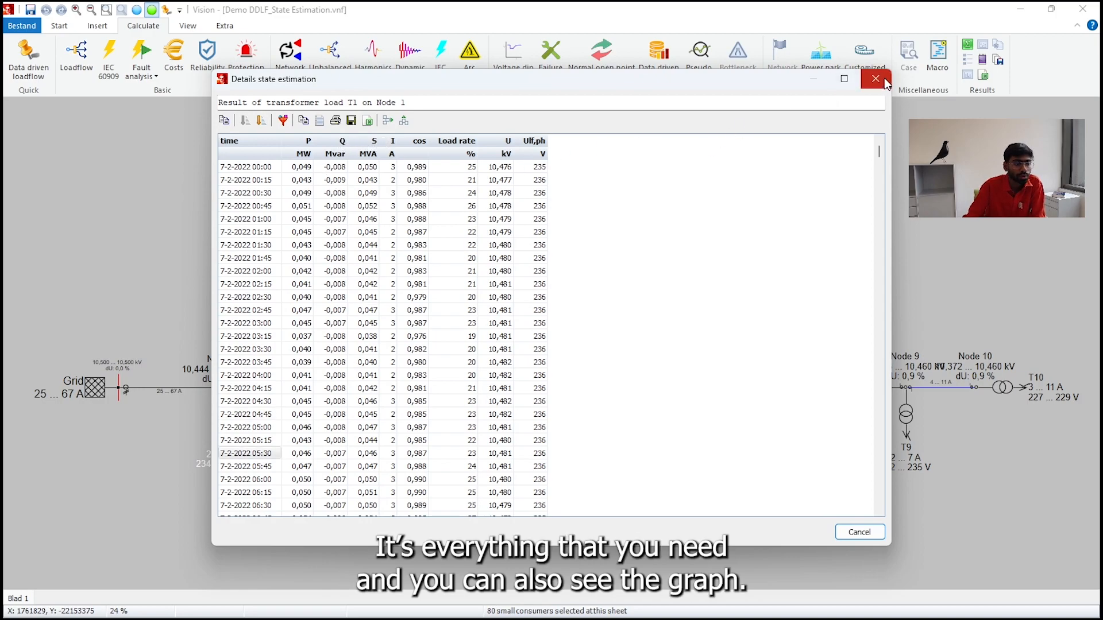
{"action": "left_click", "coordinate": [875, 78]}
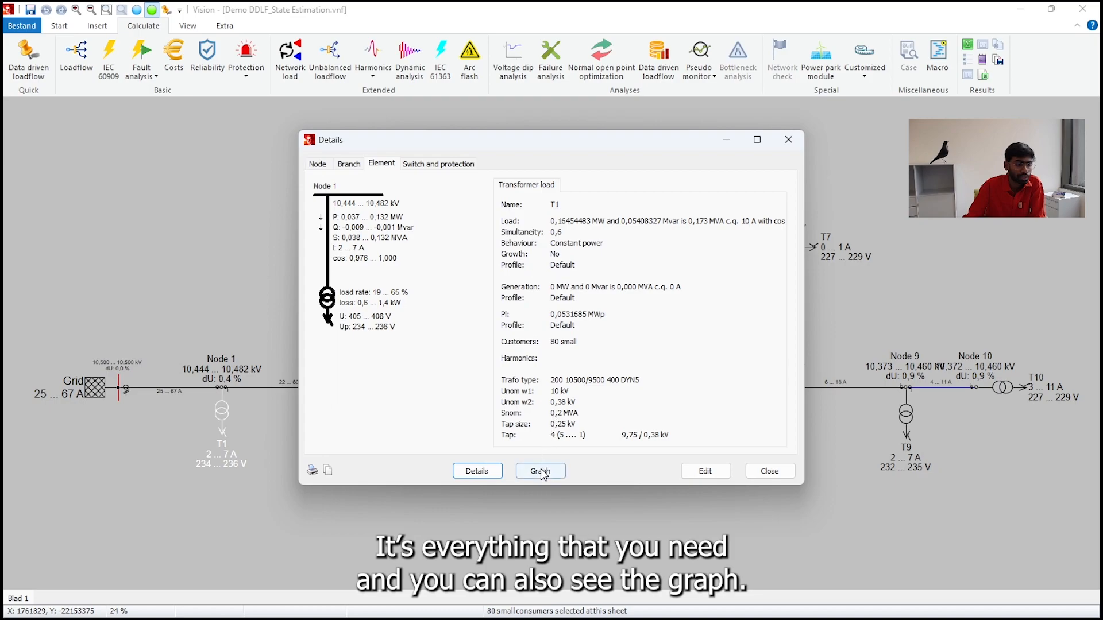
Open T1's State estimation graph plotting P (MW) across the day.
{"action": "left_click", "coordinate": [540, 471]}
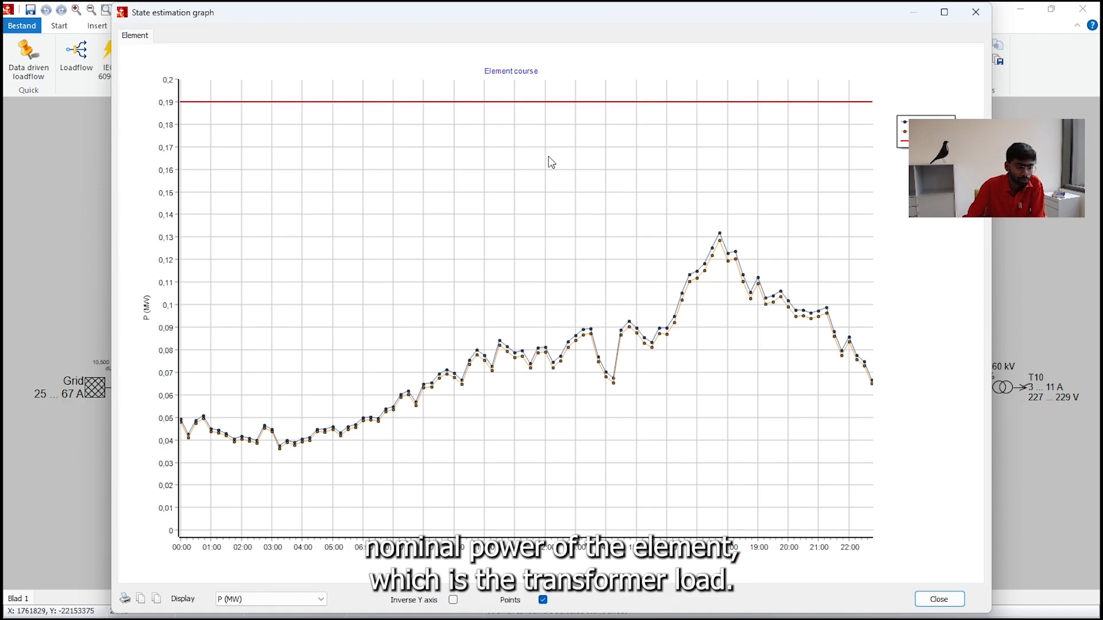
{"action": "mouse_move", "coordinate": [703, 300]}
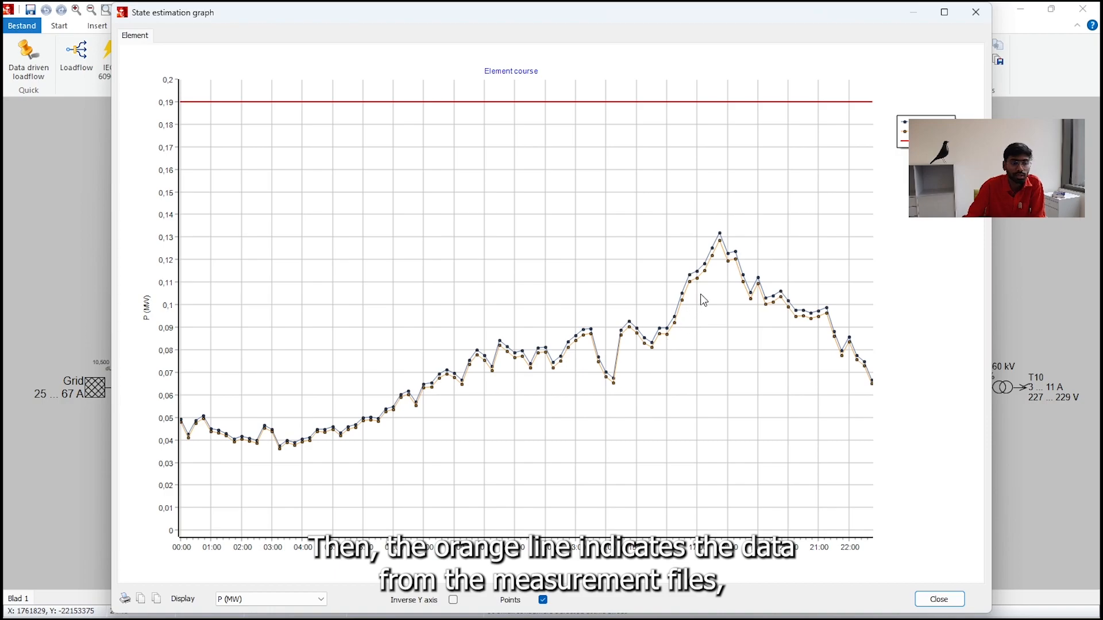
{"action": "mouse_move", "coordinate": [731, 274]}
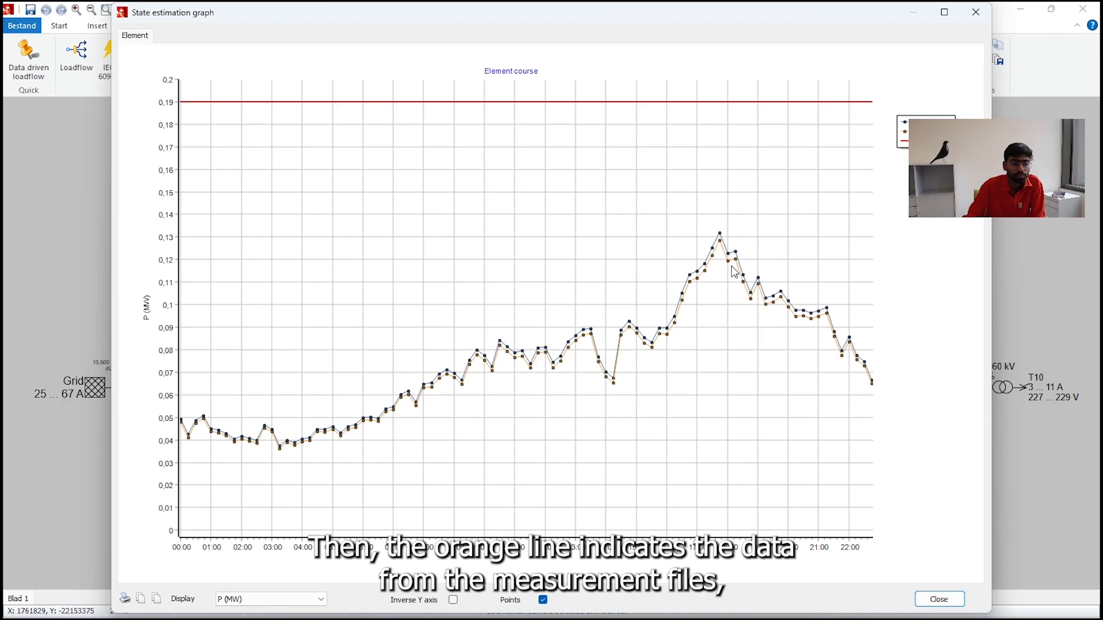
{"action": "mouse_move", "coordinate": [736, 280]}
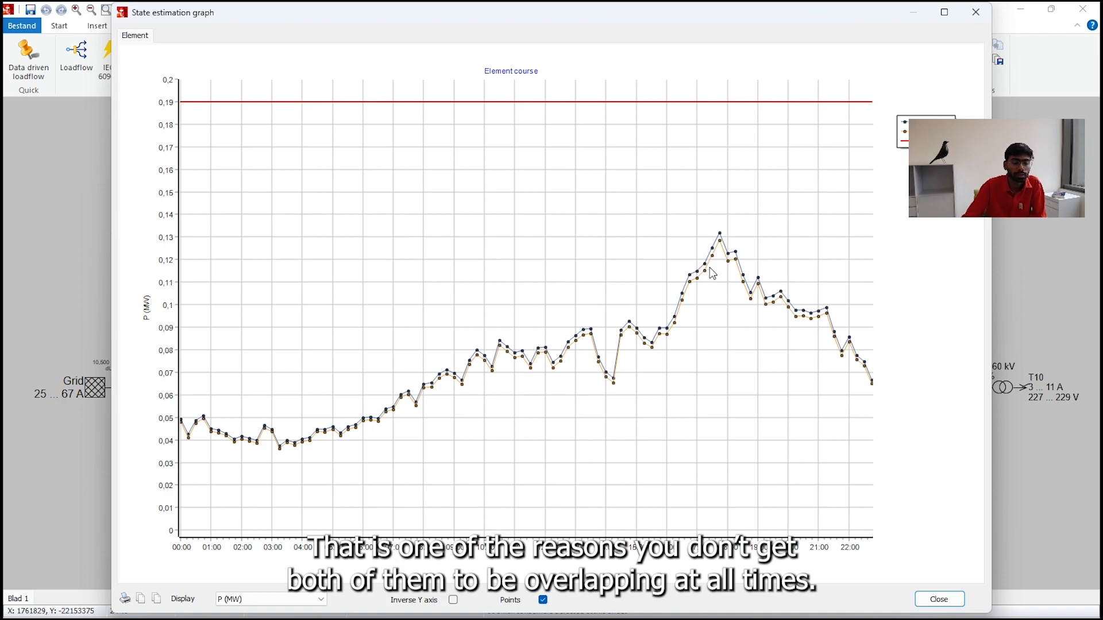
{"action": "mouse_move", "coordinate": [705, 287]}
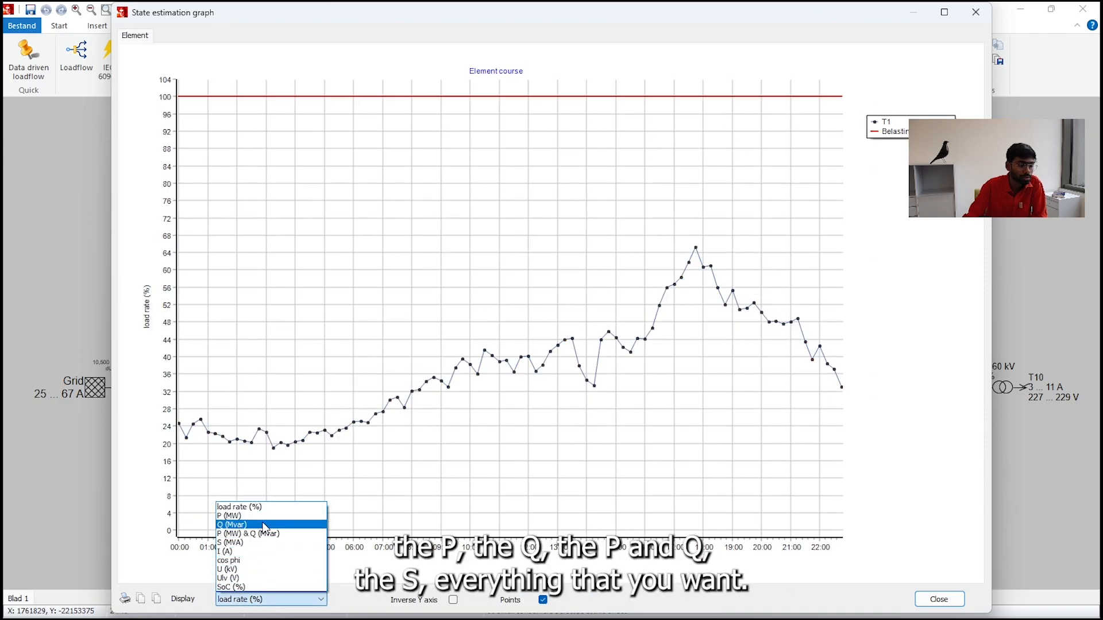
Graph T1's load rate (%) with points, then export all contents and sheets to Excel.
{"action": "left_click", "coordinate": [268, 599]}
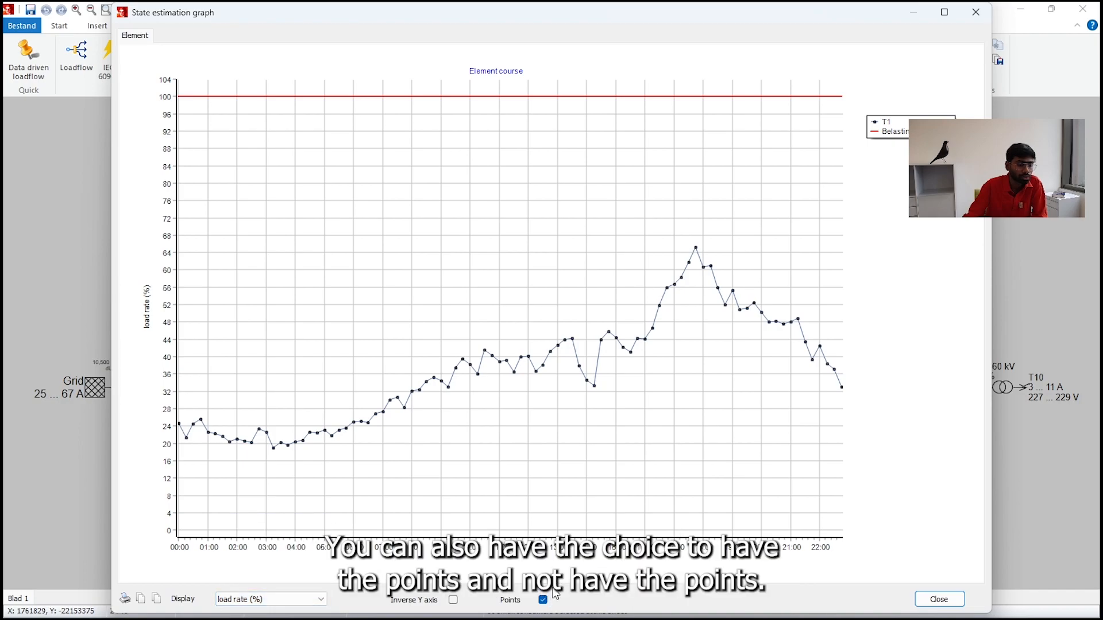
{"action": "left_click", "coordinate": [541, 600]}
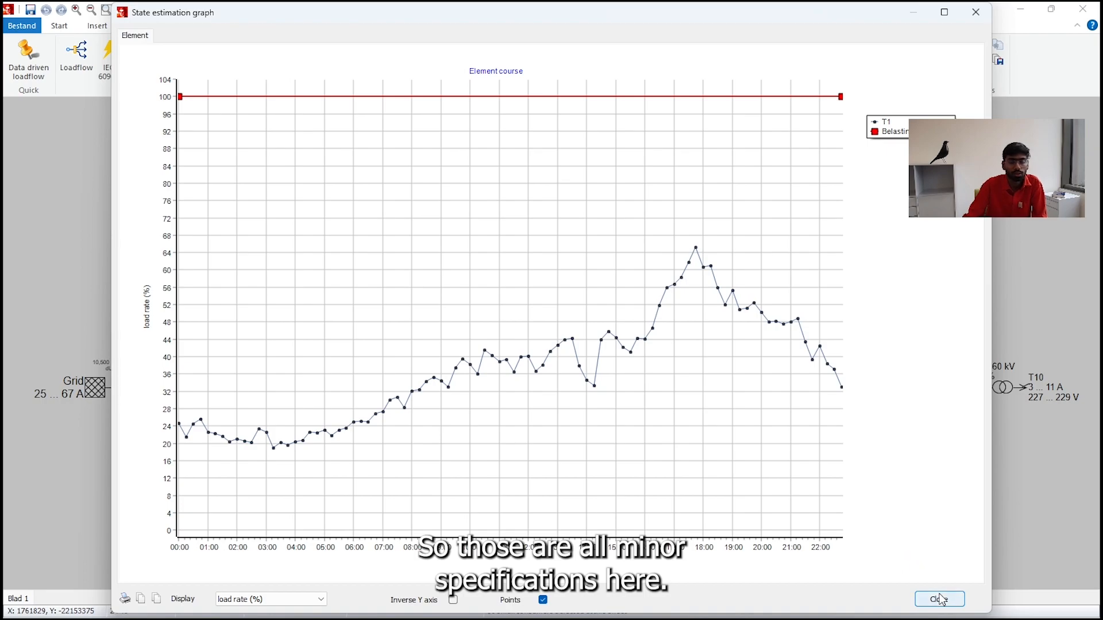
{"action": "left_click", "coordinate": [940, 599]}
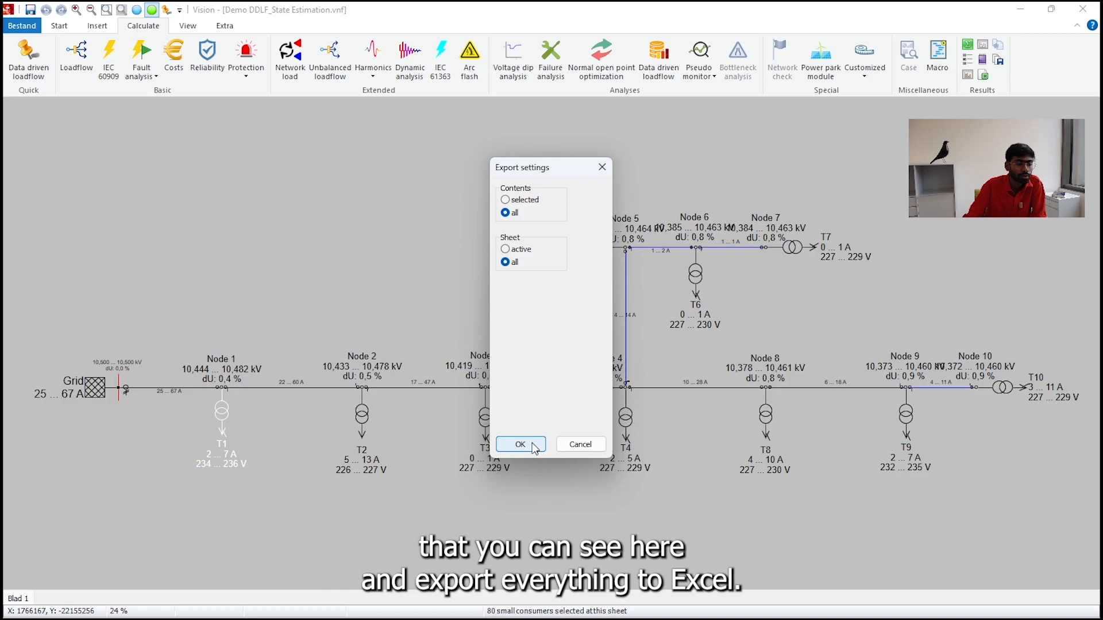
{"action": "left_click", "coordinate": [521, 444]}
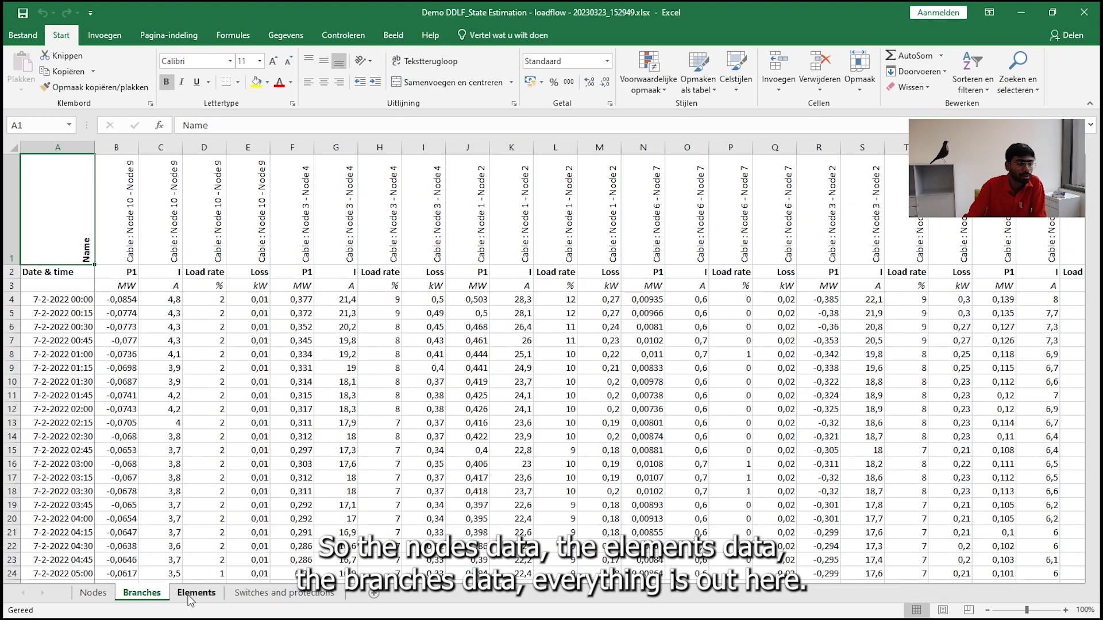
Show the Elements sheet with transformer load results per 15-minute time stamp.
{"action": "left_click", "coordinate": [195, 593]}
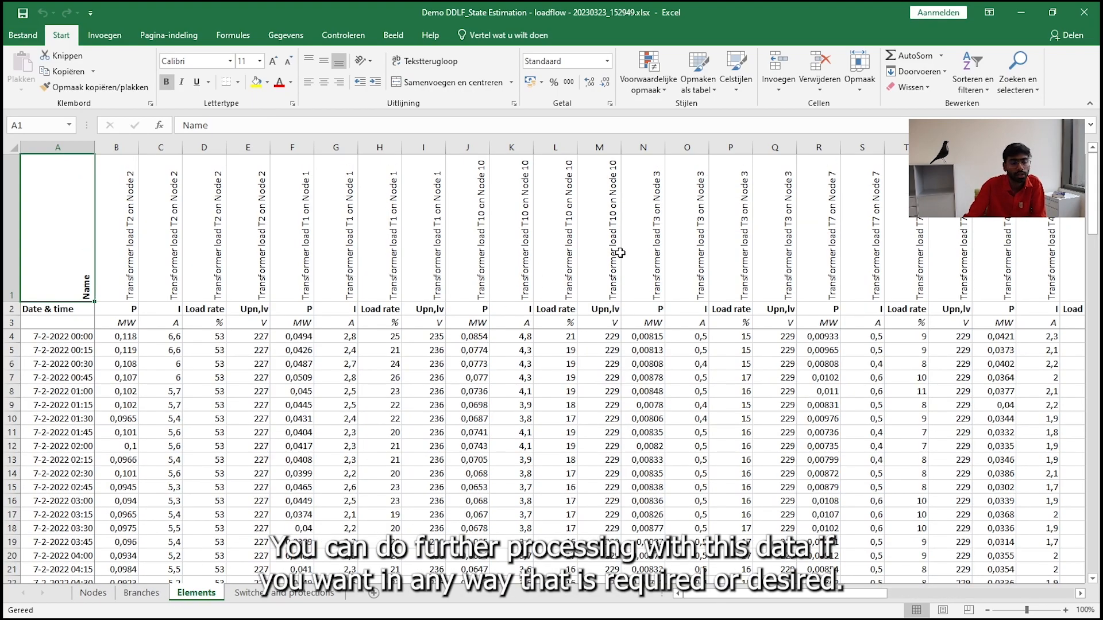
{"action": "mouse_move", "coordinate": [687, 308]}
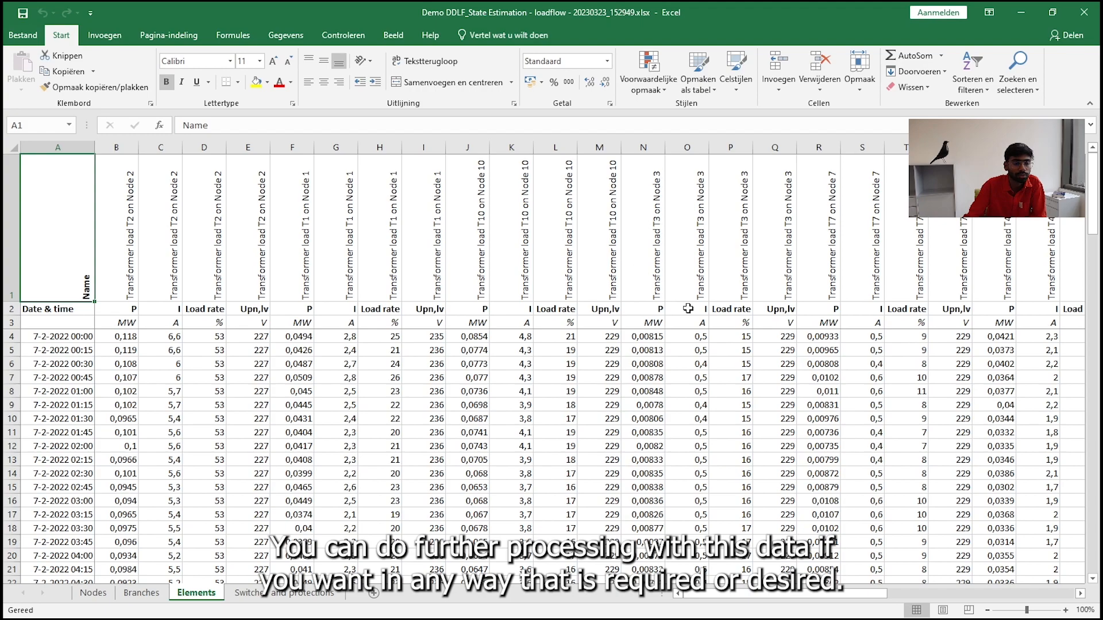
{"action": "mouse_move", "coordinate": [668, 290]}
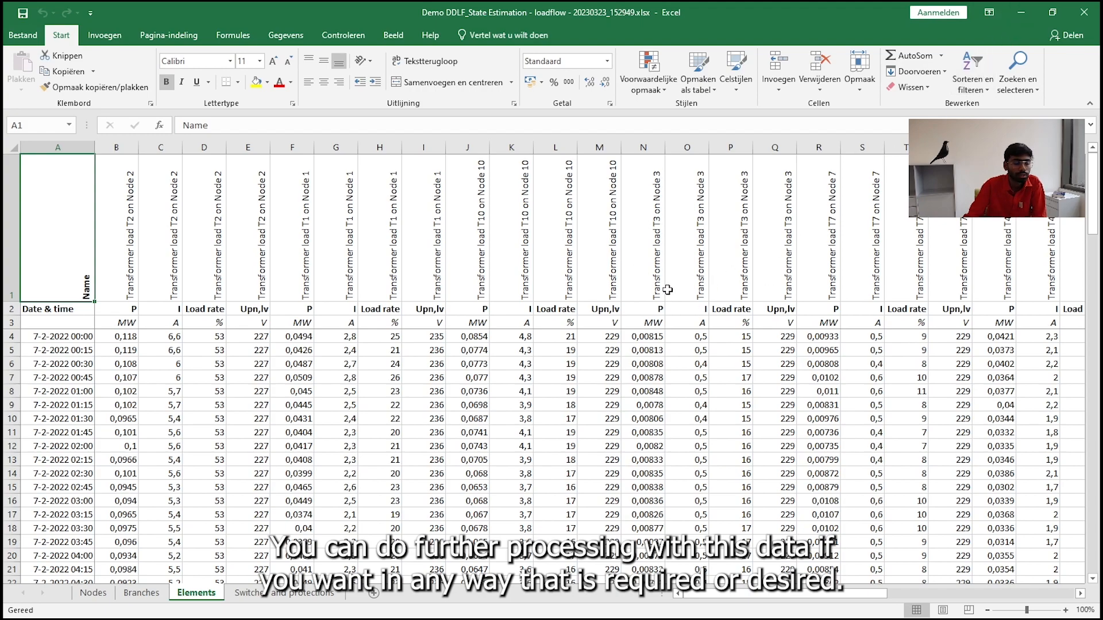